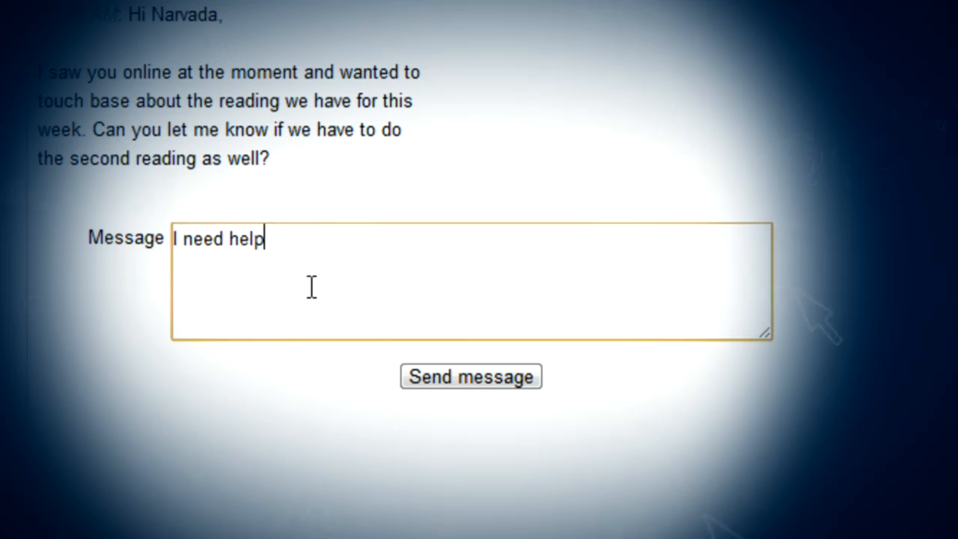
text(with the 2nd assignment)
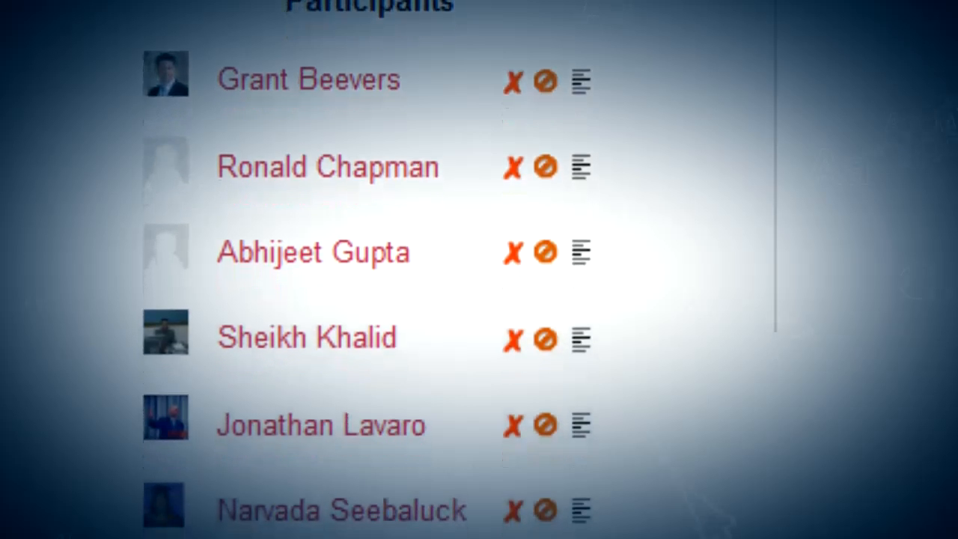
scroll(down, 3)
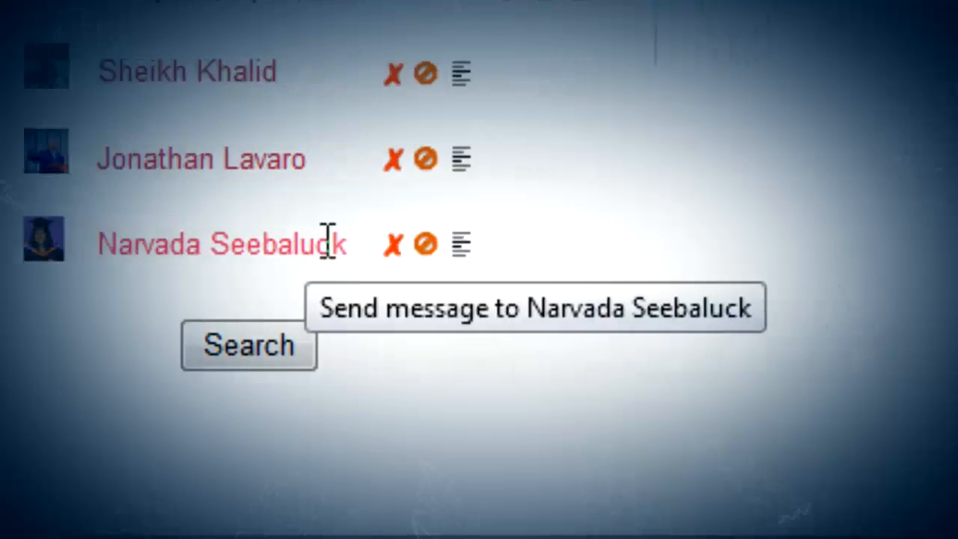
text(Can you resend the criteria sheet)
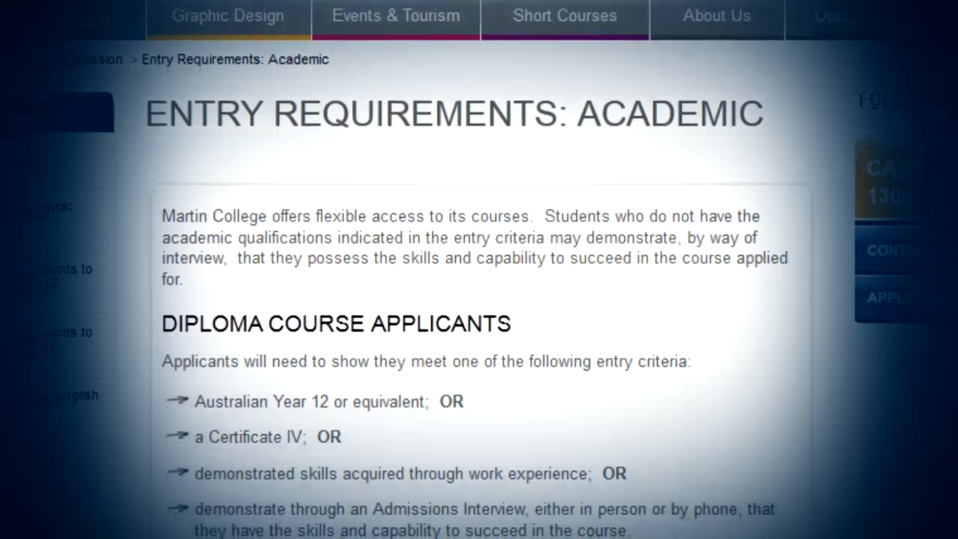
scroll(down, 3)
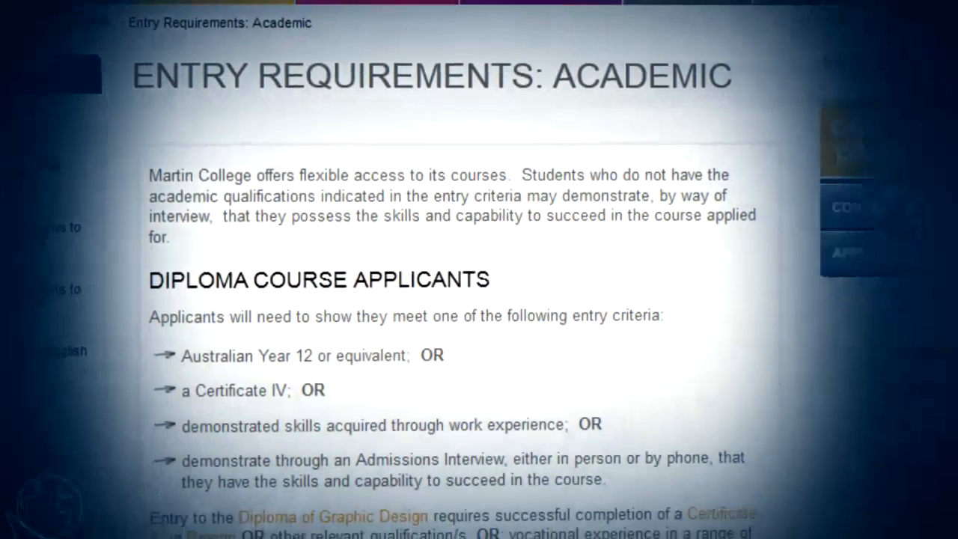